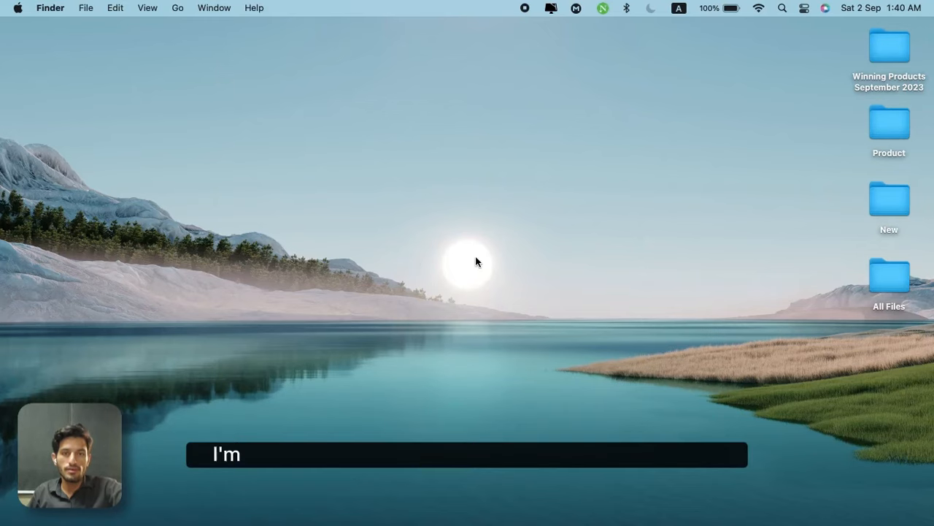
{"action": "mouse_move", "coordinate": [418, 222]}
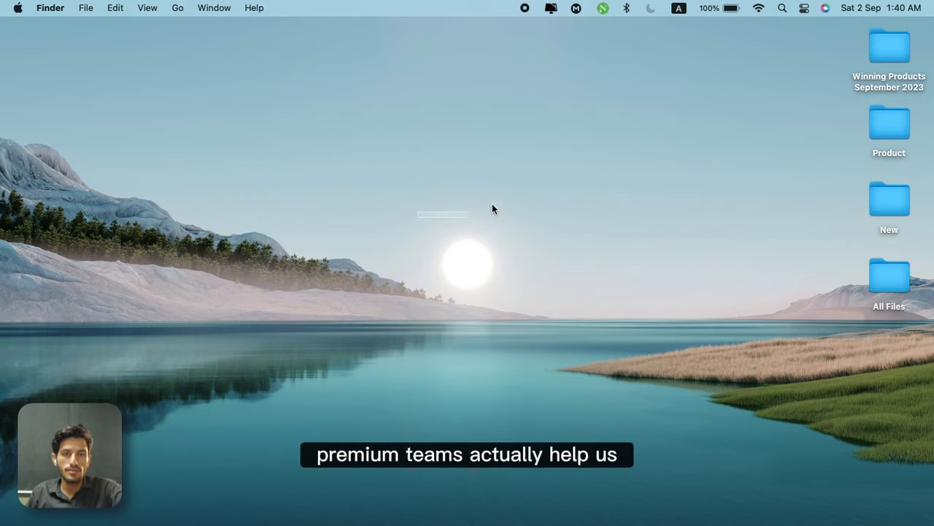
Step: Launch Google Chrome from the desktop via Spotlight
{"action": "key", "text": "cmd+space"}
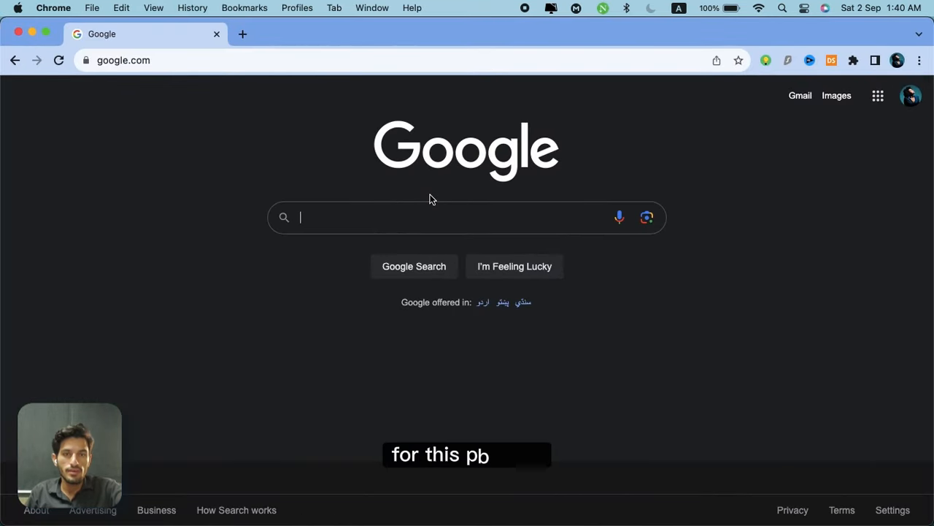
Step: Search Google for shopify, go to shopify.com and start logging in
{"action": "type", "text": "shopify"}
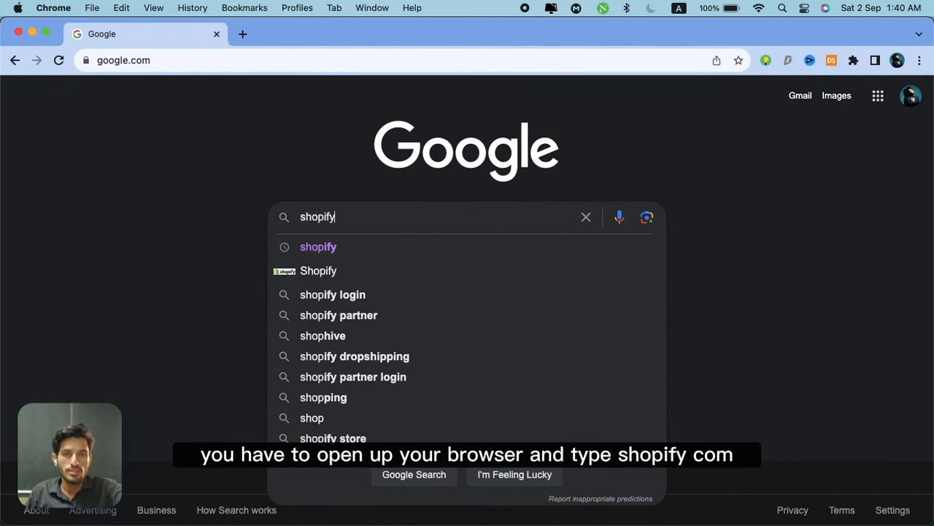
{"action": "key", "text": "Return"}
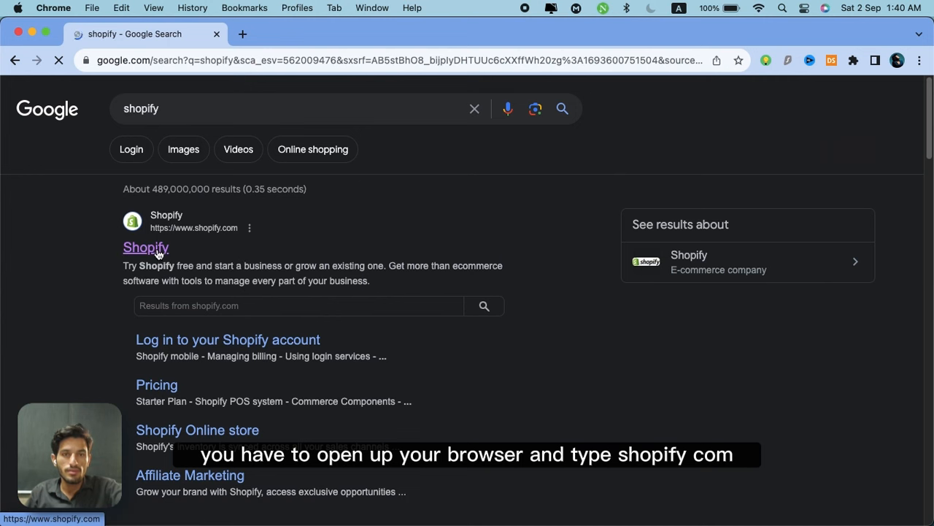
{"action": "left_click", "coordinate": [146, 247]}
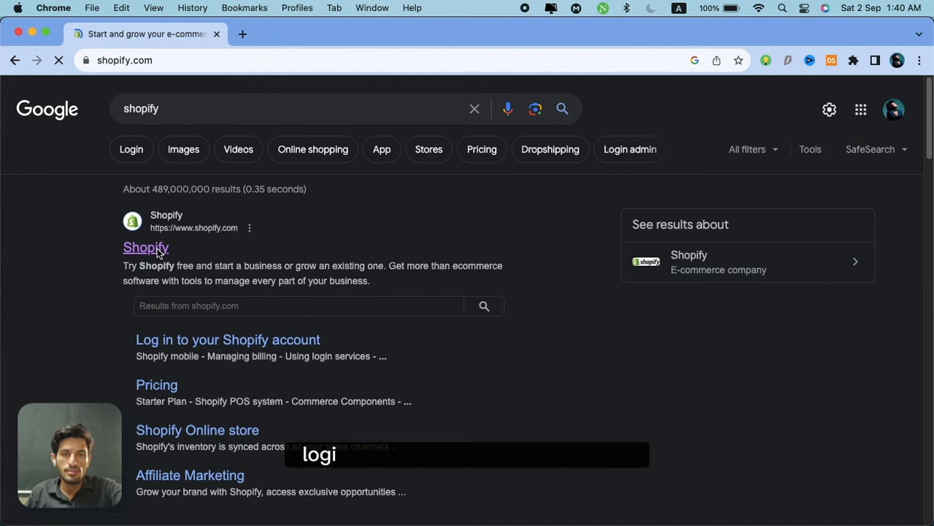
{"action": "left_click", "coordinate": [146, 247]}
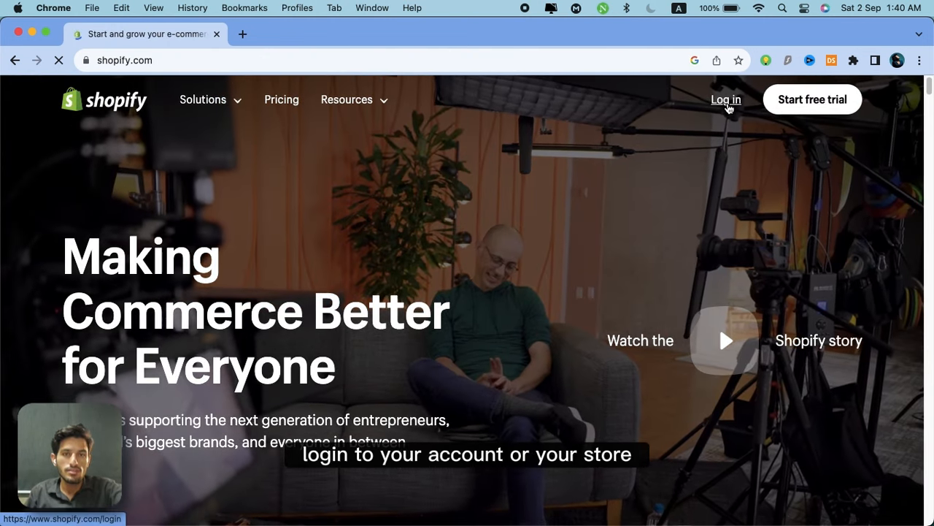
{"action": "left_click", "coordinate": [726, 99]}
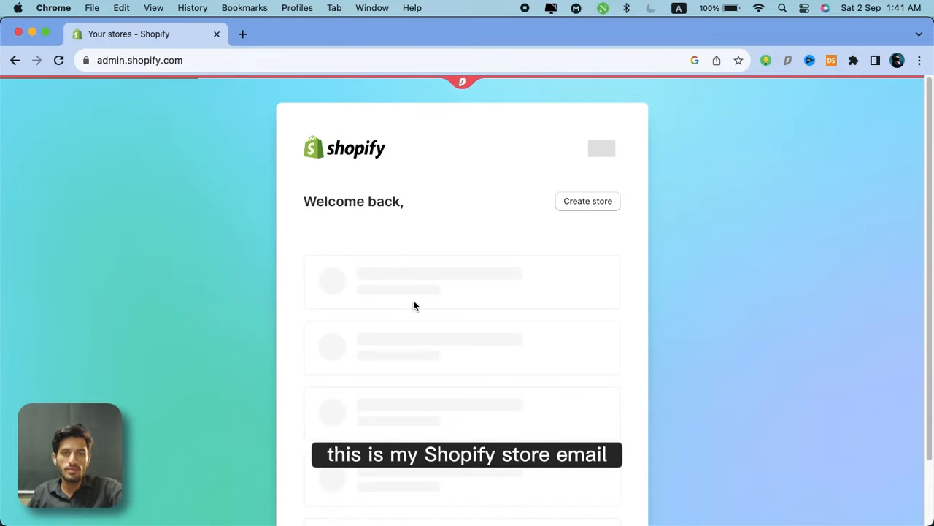
Step: Open the store from the Your stores page to reach its admin Home
{"action": "left_click", "coordinate": [438, 280]}
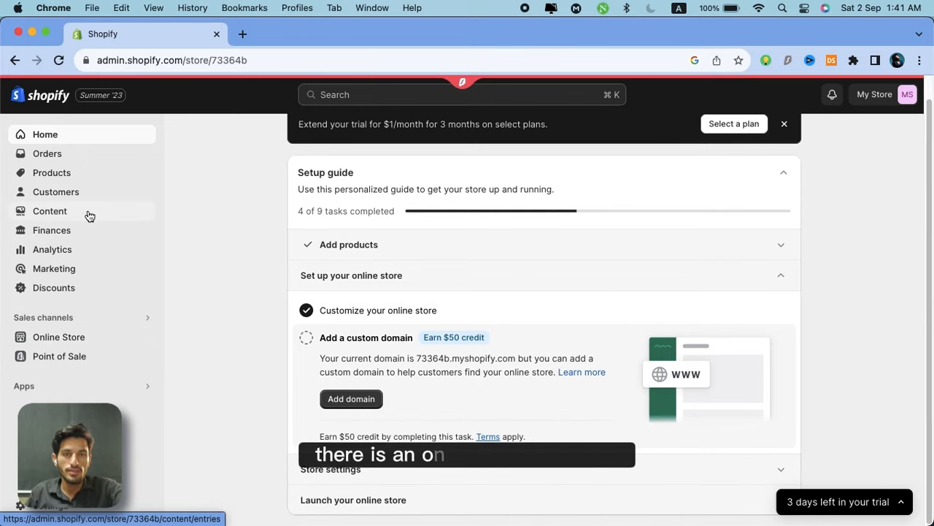
Step: Go to Online Store > Themes, review the theme library and bring up the Add theme options
{"action": "left_click", "coordinate": [58, 336]}
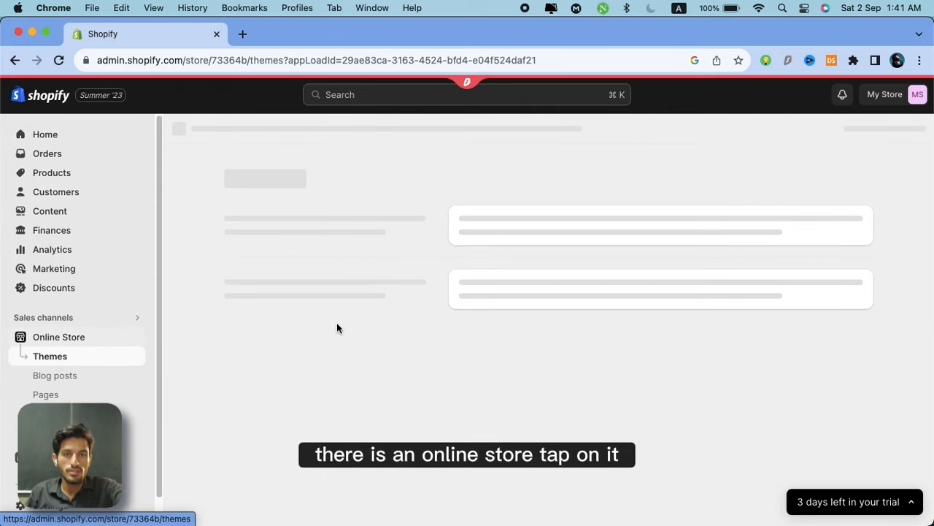
{"action": "left_click", "coordinate": [59, 336]}
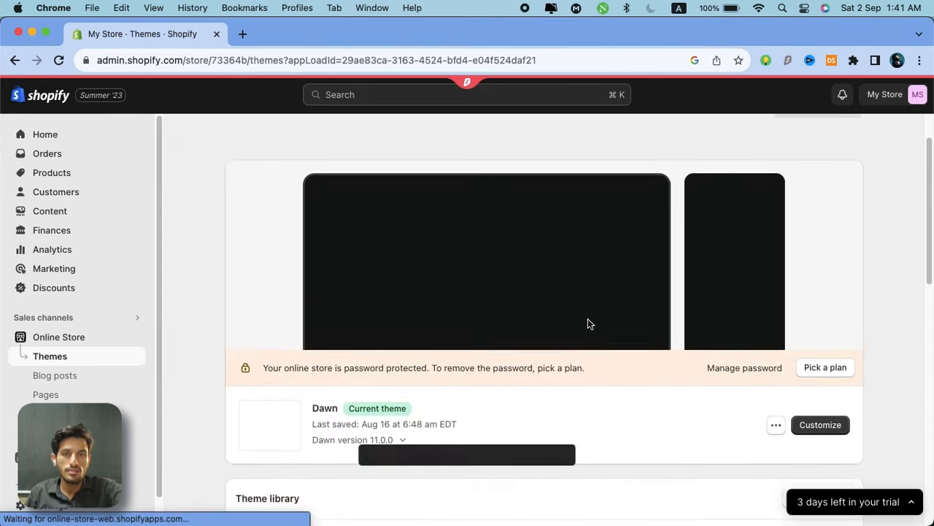
{"action": "scroll", "scroll_direction": "down", "scroll_amount": 3}
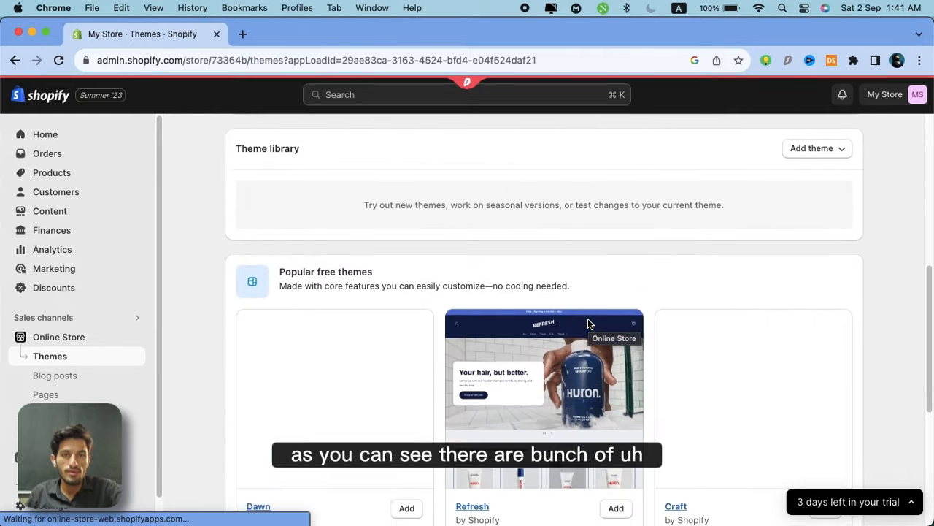
{"action": "scroll", "scroll_direction": "down", "scroll_amount": 3}
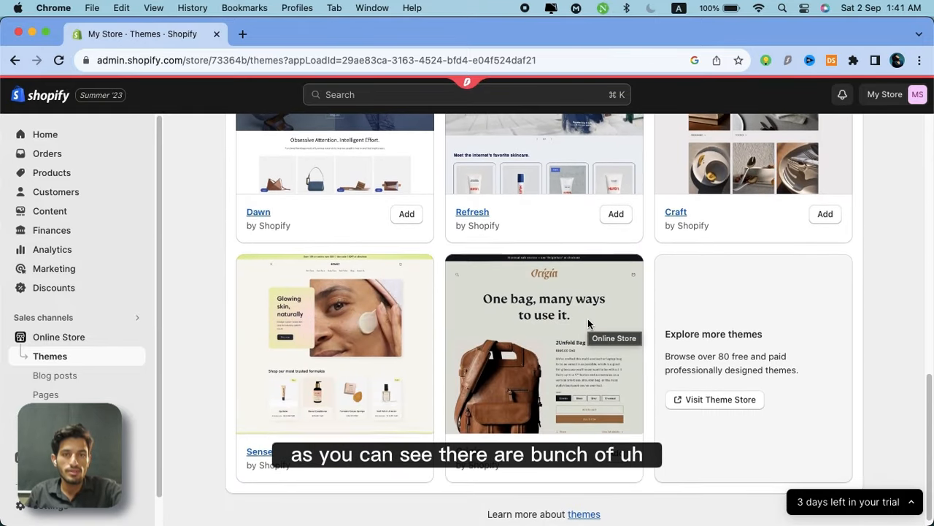
{"action": "scroll", "scroll_direction": "up", "scroll_amount": 3}
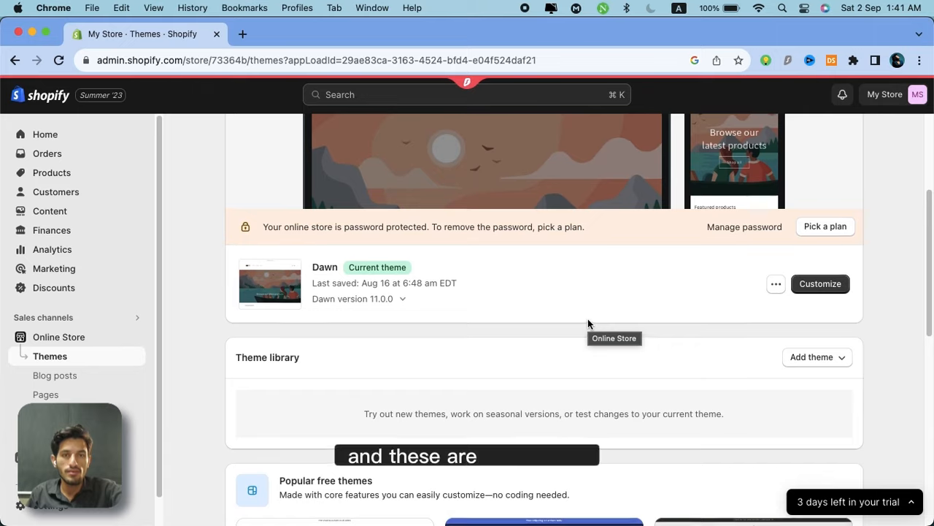
{"action": "scroll", "scroll_direction": "up", "scroll_amount": 3}
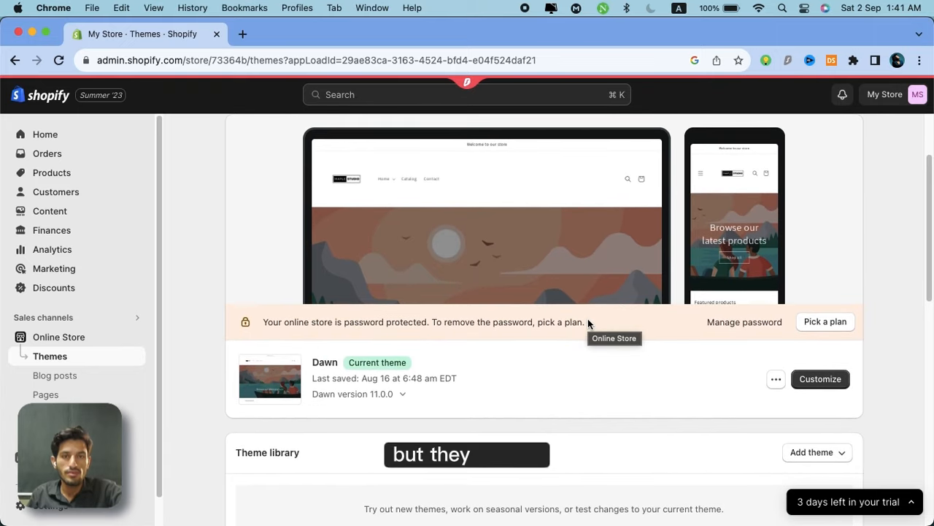
{"action": "scroll", "scroll_direction": "down", "scroll_amount": 3}
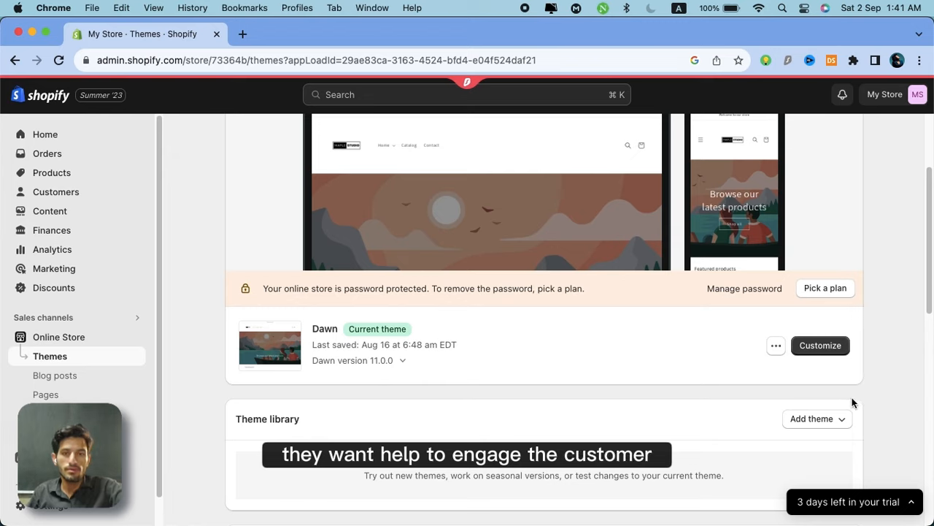
{"action": "left_click", "coordinate": [816, 418]}
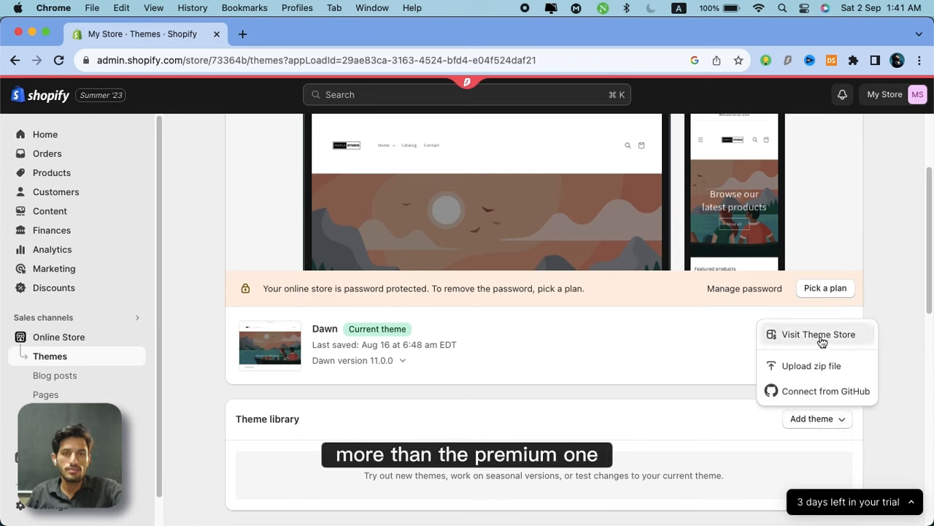
Step: Visit the Shopify Theme Store, search for impulse and open the Impulse theme's $350 page
{"action": "left_click", "coordinate": [818, 333]}
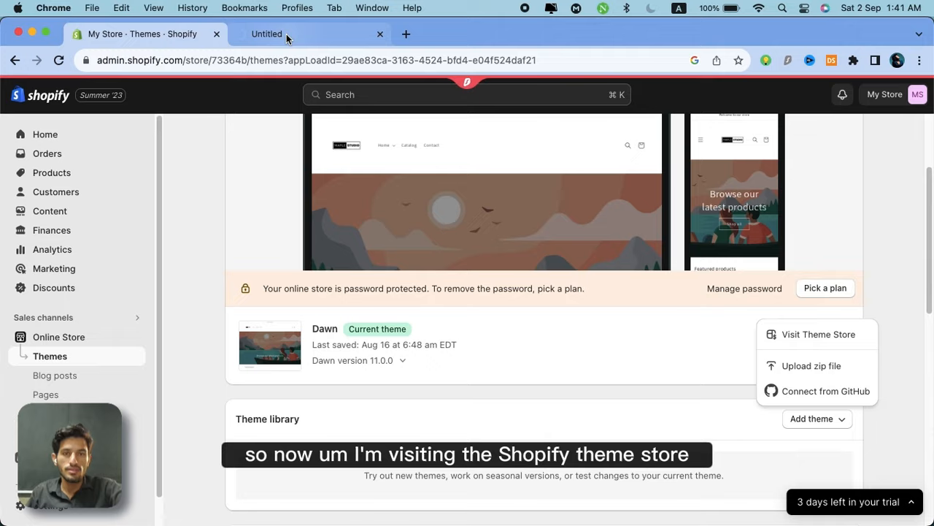
{"action": "left_click", "coordinate": [818, 333]}
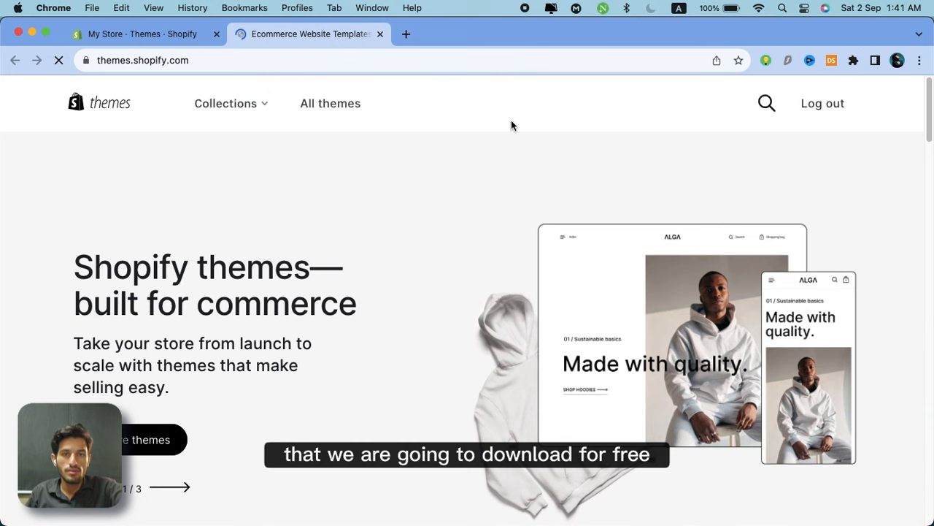
{"action": "left_click", "coordinate": [767, 102]}
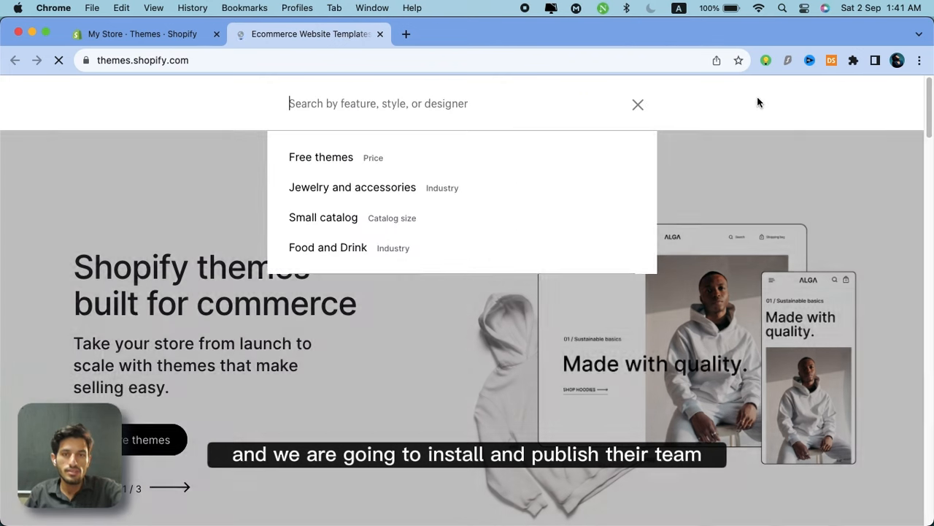
{"action": "type", "text": "impul"}
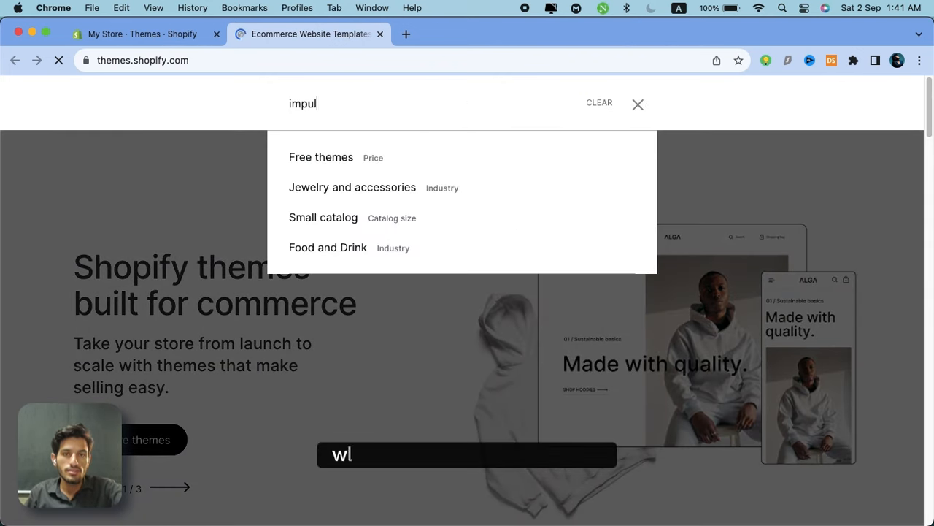
{"action": "key", "text": "Return"}
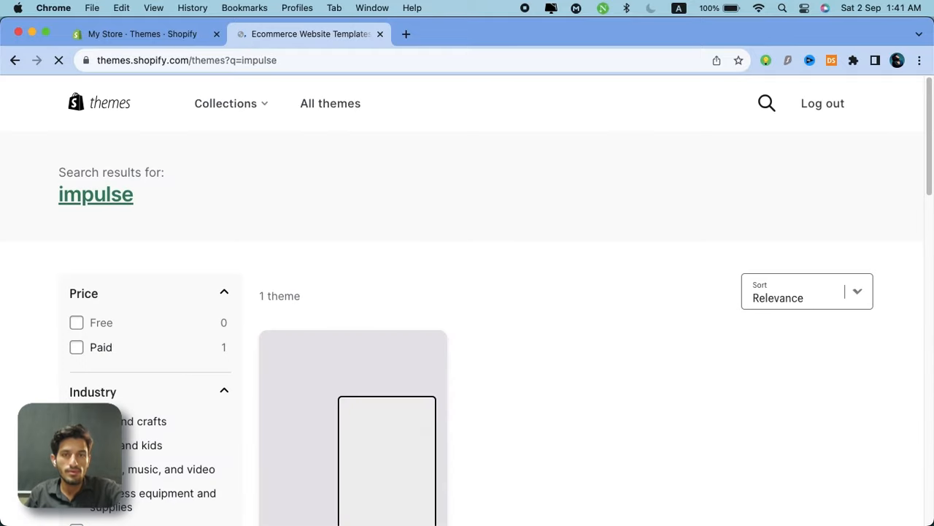
{"action": "scroll", "scroll_direction": "down", "scroll_amount": 3}
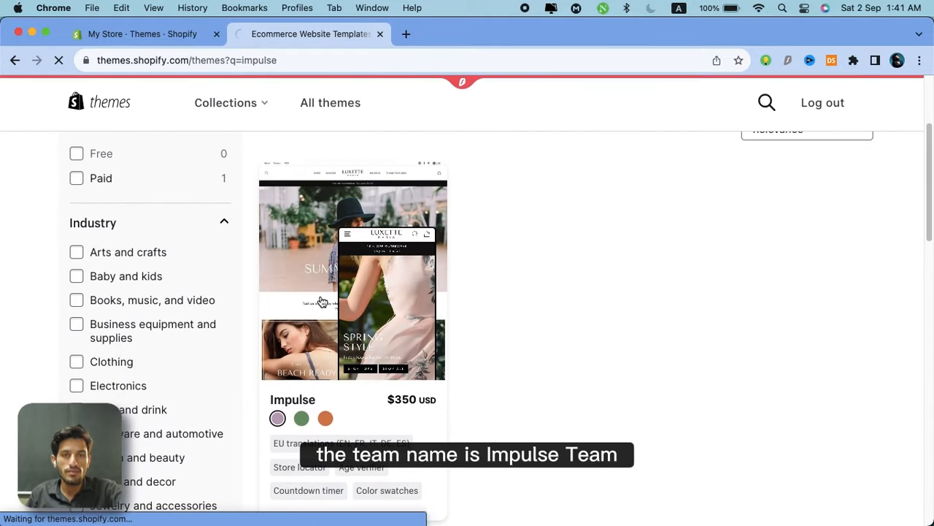
{"action": "left_click", "coordinate": [354, 270]}
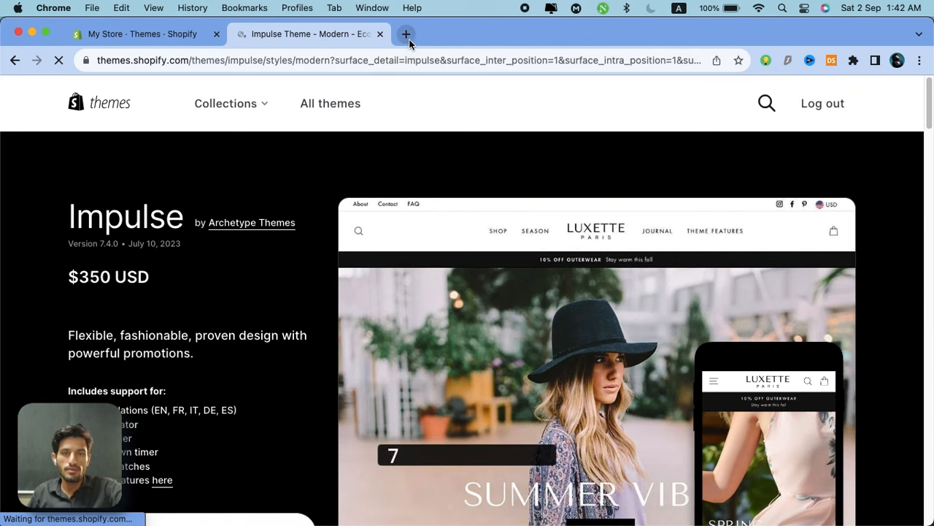
Step: In a new tab, search Google for tee templates.com
{"action": "left_click", "coordinate": [406, 34]}
{"action": "type", "text": "tee template"}
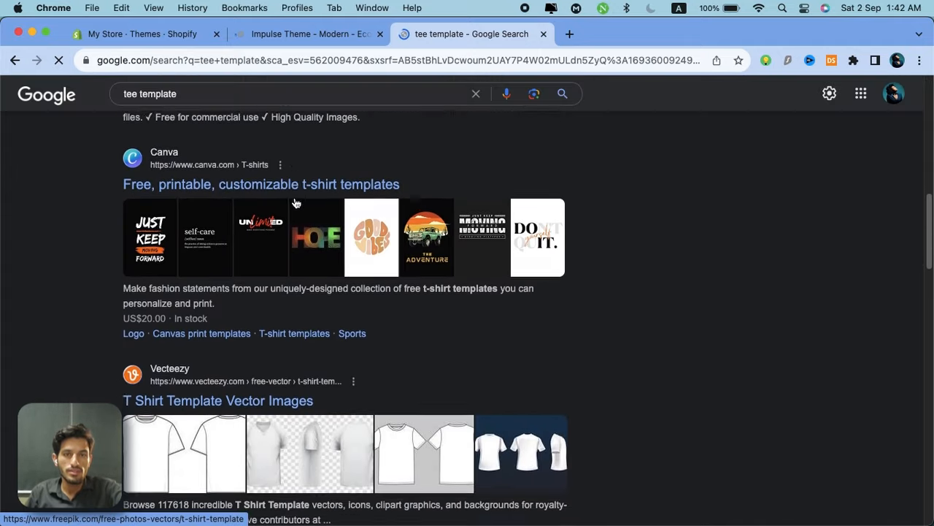
{"action": "scroll", "scroll_direction": "up", "scroll_amount": 3}
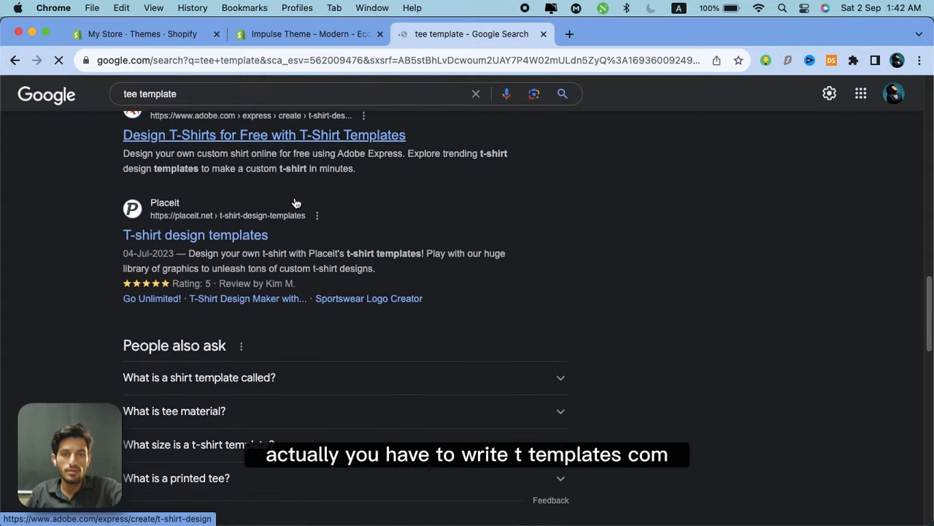
{"action": "scroll", "scroll_direction": "down", "scroll_amount": 3}
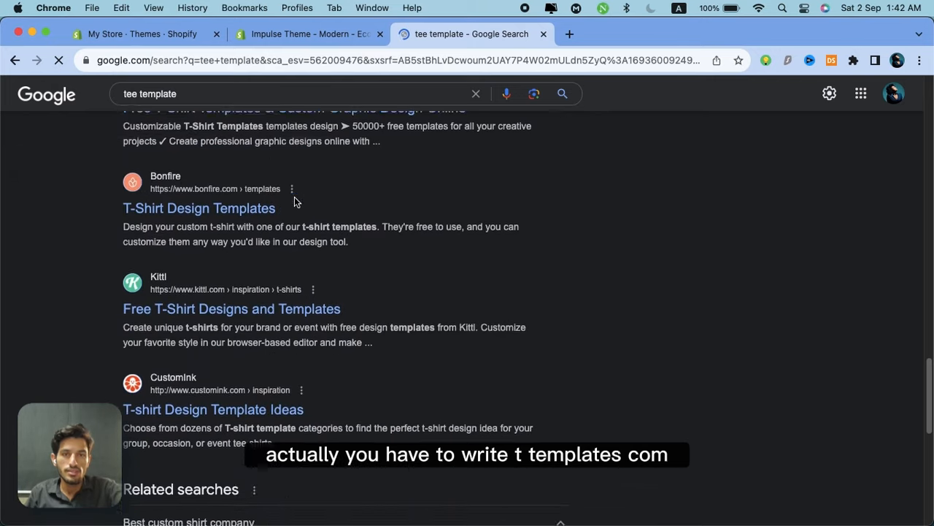
{"action": "scroll", "scroll_direction": "down", "scroll_amount": 3}
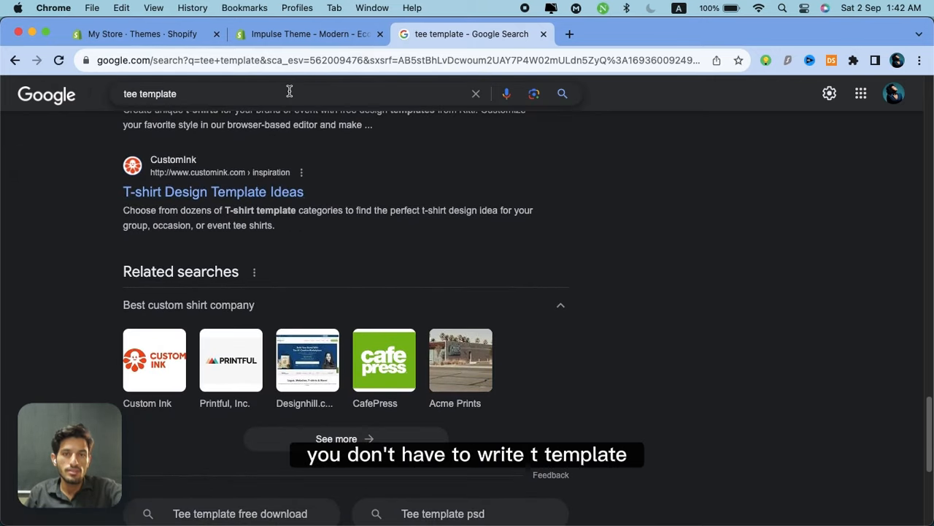
{"action": "type", "text": "s.com"}
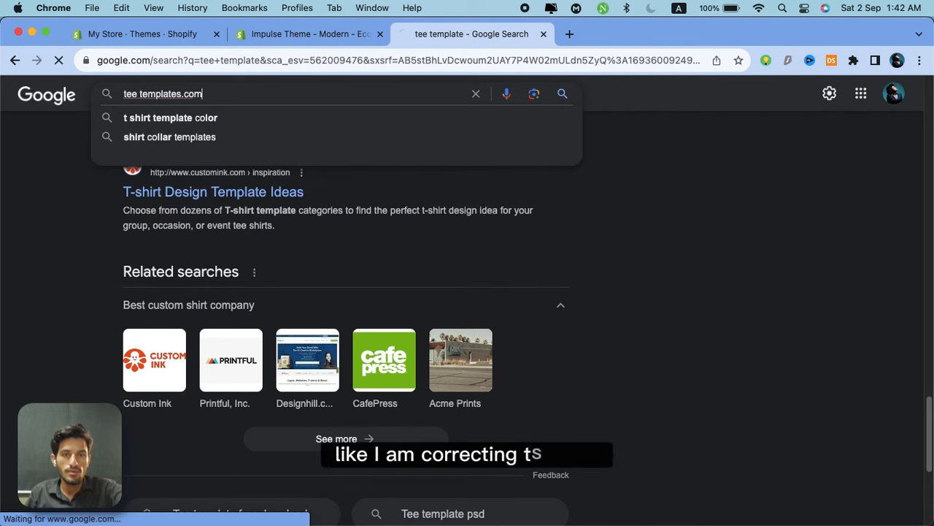
{"action": "key", "text": "Return"}
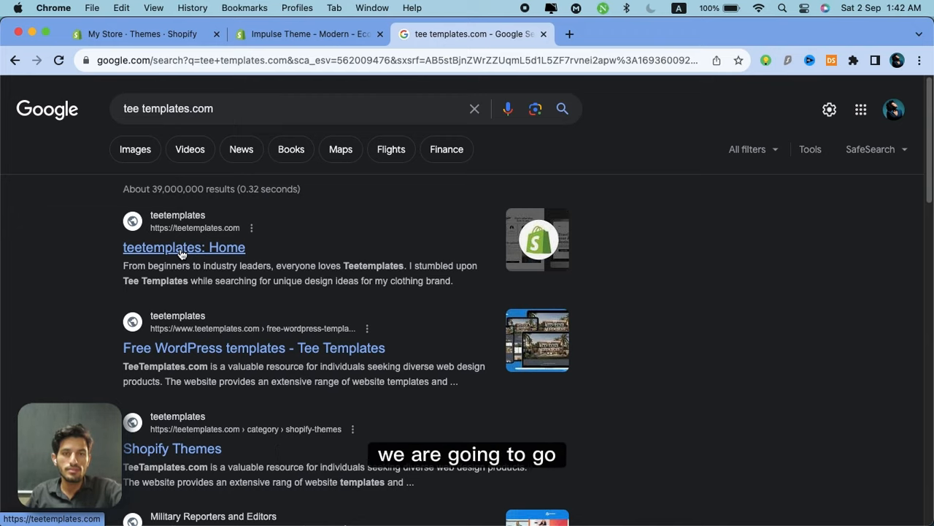
Step: Open teetemplates' Shopify Themes catalogue and go to the Theme-export-impulse-v6.0.1 page
{"action": "left_click", "coordinate": [184, 246]}
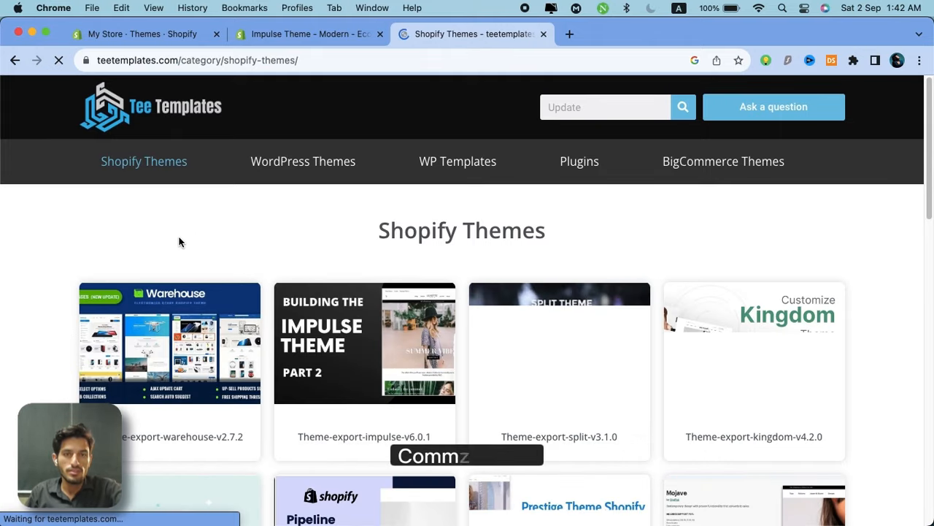
{"action": "scroll", "scroll_direction": "down", "scroll_amount": 3}
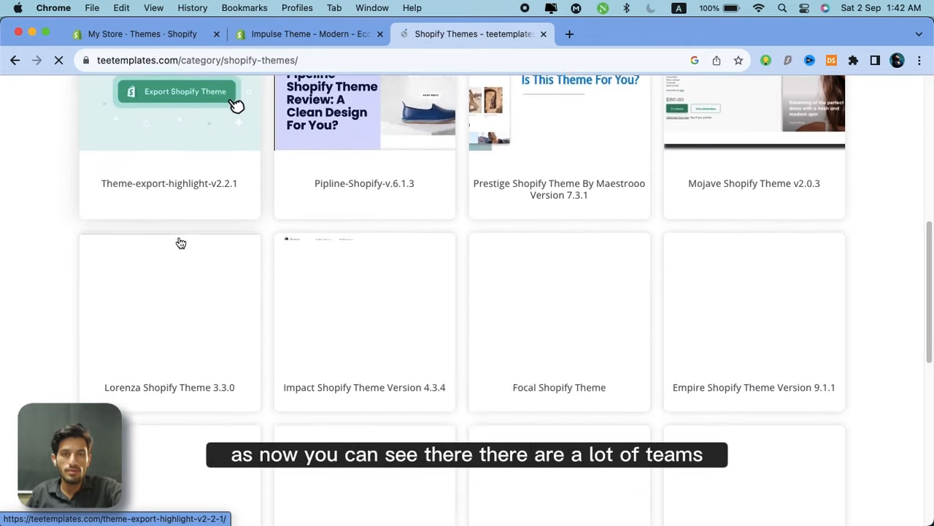
{"action": "scroll", "scroll_direction": "down", "scroll_amount": 3}
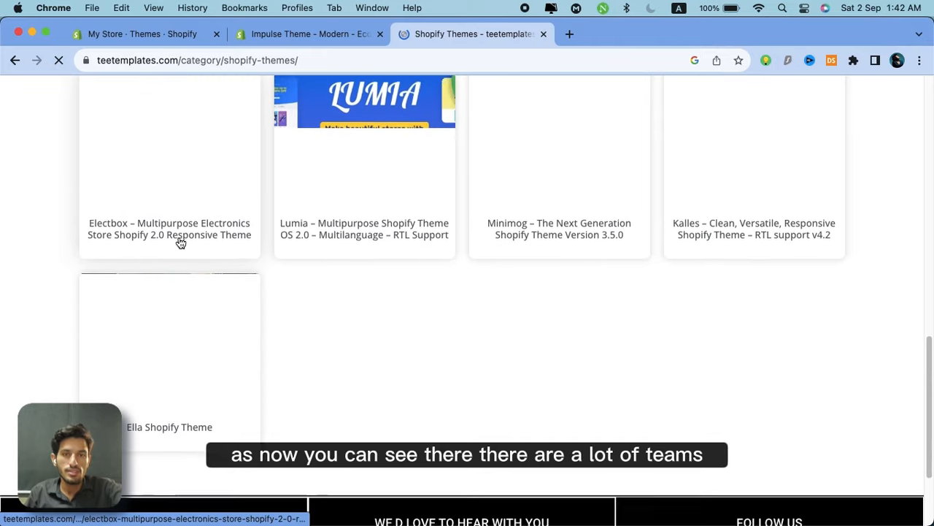
{"action": "scroll", "scroll_direction": "up", "scroll_amount": 3}
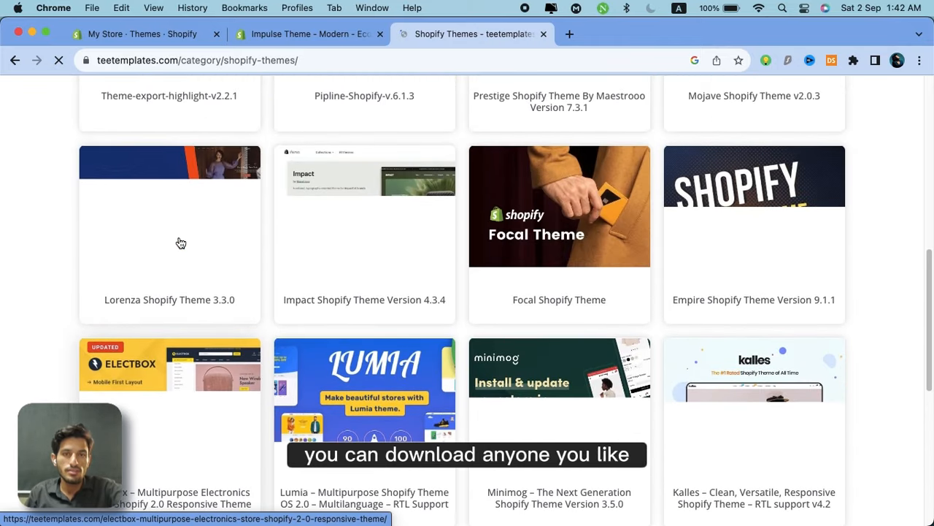
{"action": "scroll", "scroll_direction": "up", "scroll_amount": 3}
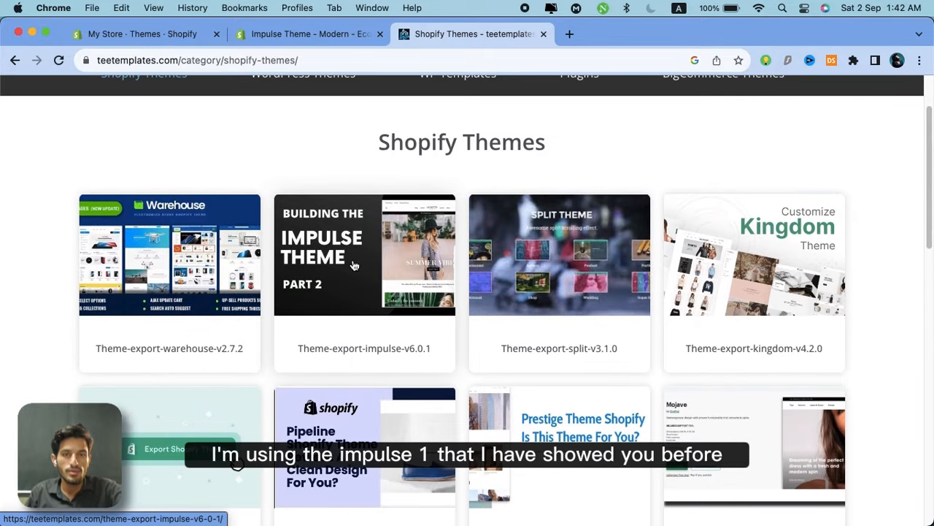
{"action": "left_click", "coordinate": [365, 254]}
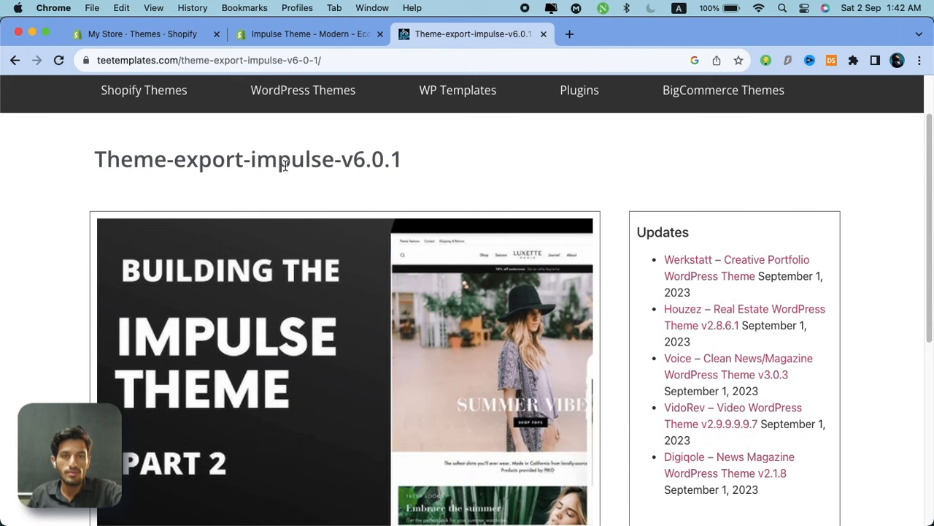
Step: Copy the Google Drive download link for the Impulse export and paste it into a new tab
{"action": "scroll", "scroll_direction": "down", "scroll_amount": 3}
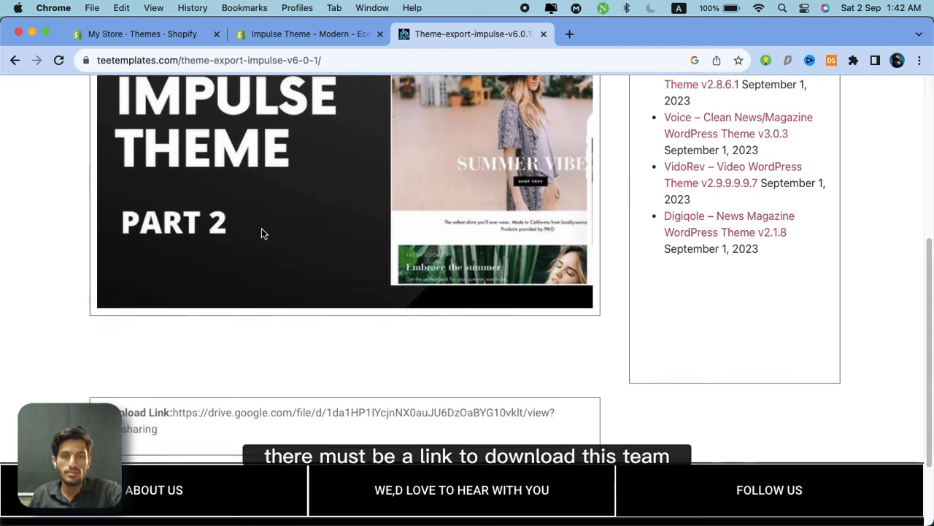
{"action": "scroll", "scroll_direction": "down", "scroll_amount": 3}
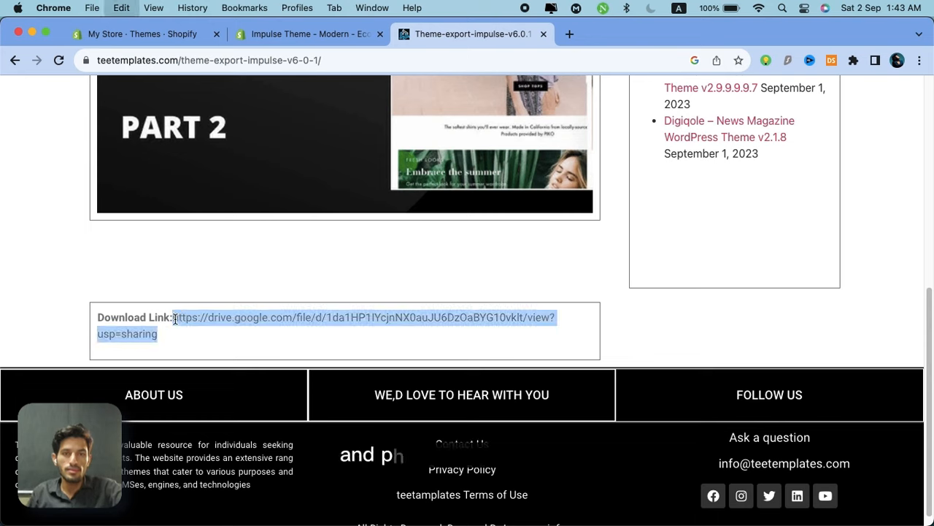
{"action": "left_click", "coordinate": [733, 34]}
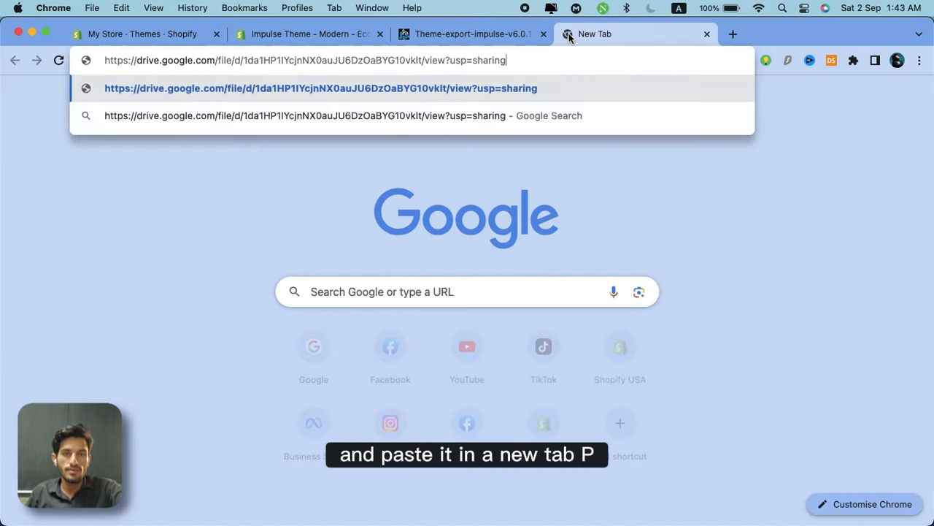
Step: Load the Drive link and download theme-export-impulse-v6.0.1.zip
{"action": "key", "text": "Return"}
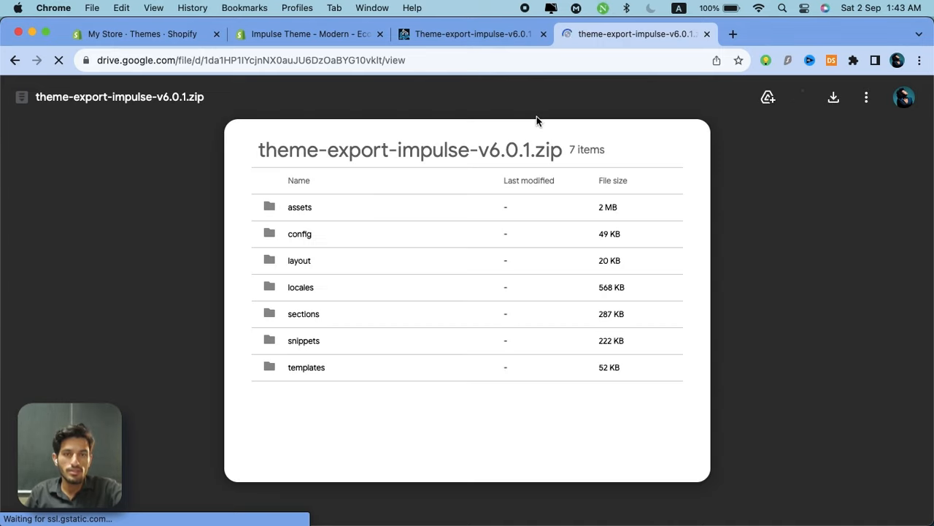
{"action": "left_click", "coordinate": [832, 96]}
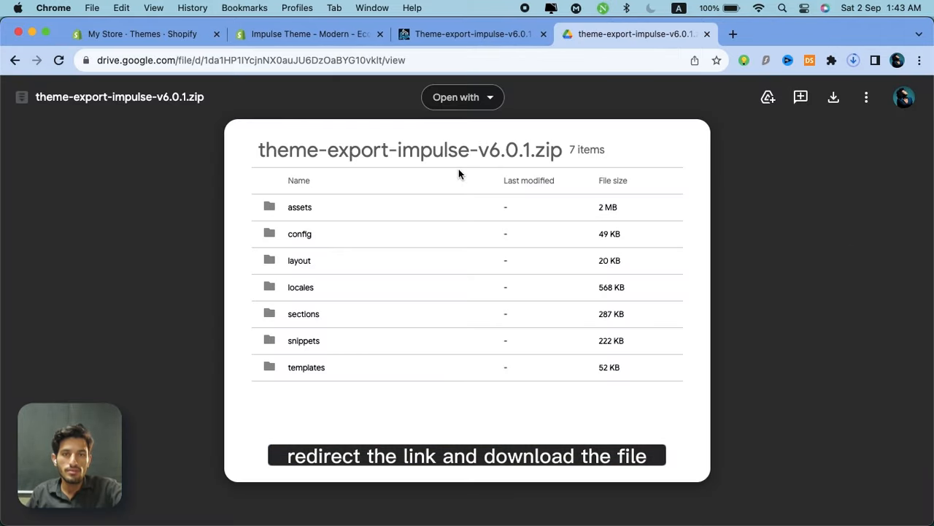
{"action": "left_click", "coordinate": [853, 60]}
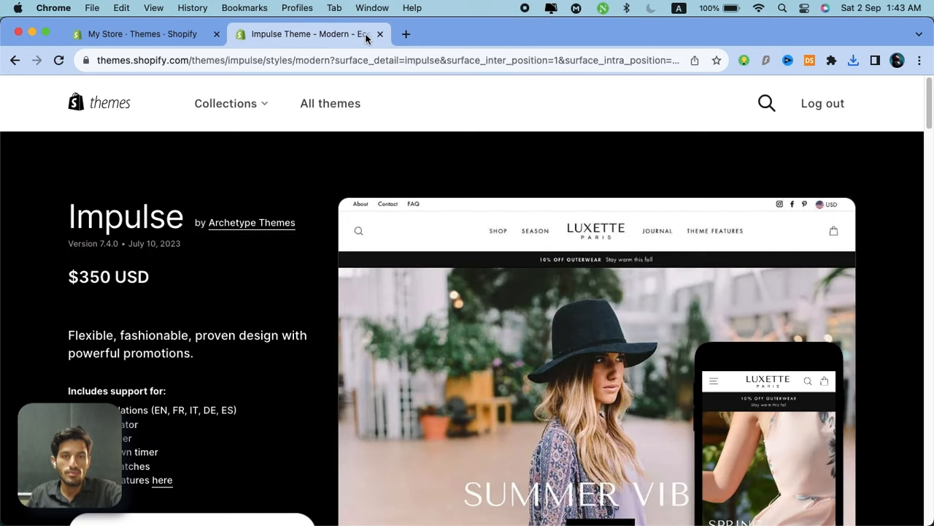
Step: Back on the store's Themes page, choose Add theme > Upload zip file to open the Upload theme dialog
{"action": "left_click", "coordinate": [380, 35]}
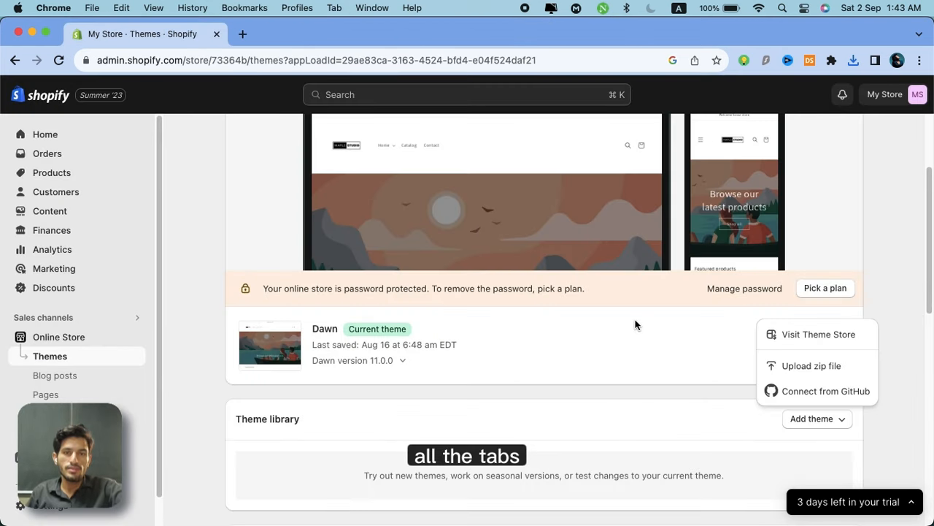
{"action": "left_click", "coordinate": [777, 344]}
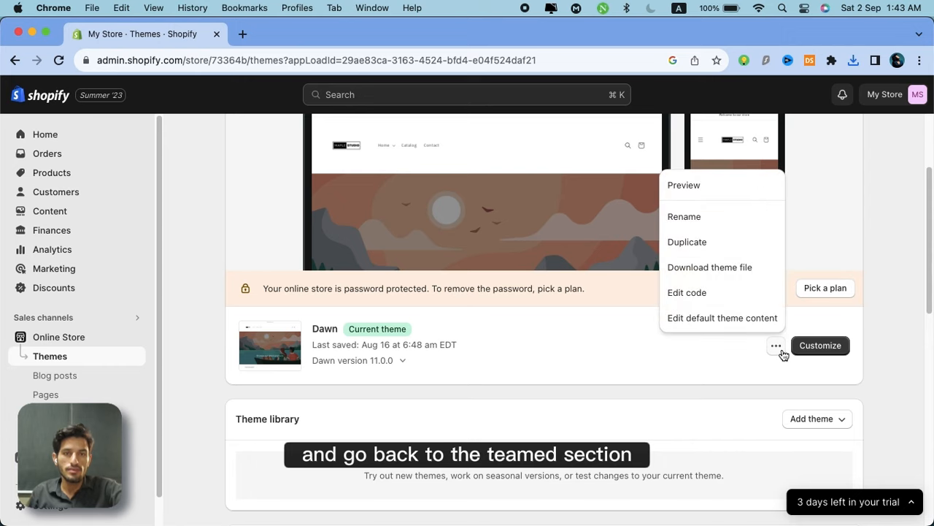
{"action": "mouse_move", "coordinate": [708, 368]}
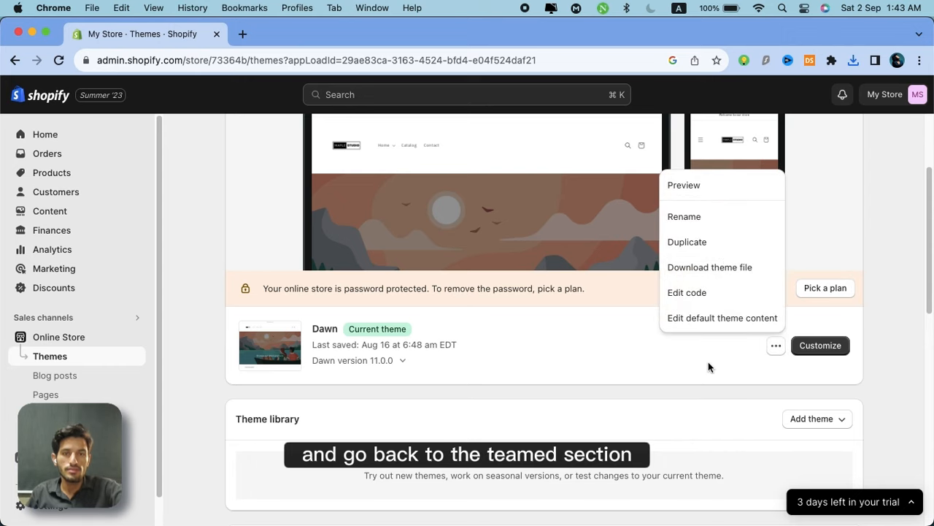
{"action": "left_click", "coordinate": [812, 347]}
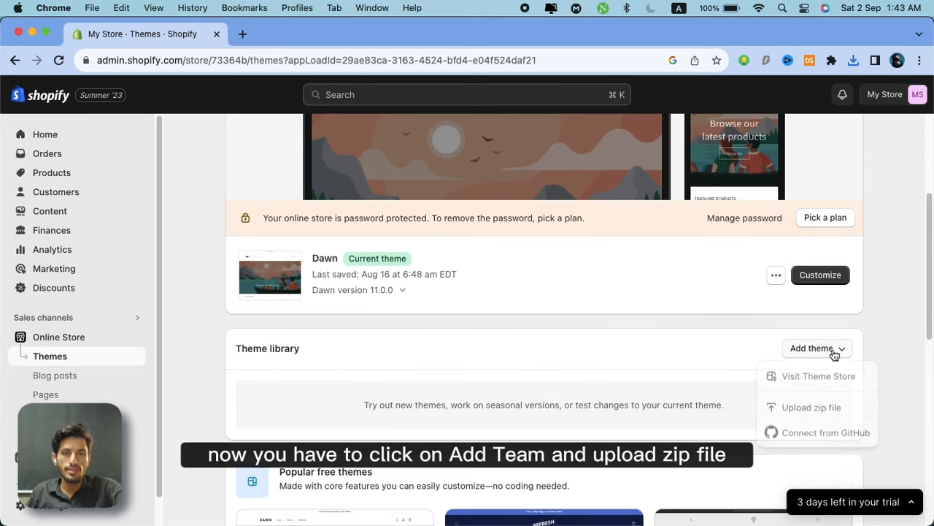
{"action": "left_click", "coordinate": [811, 406]}
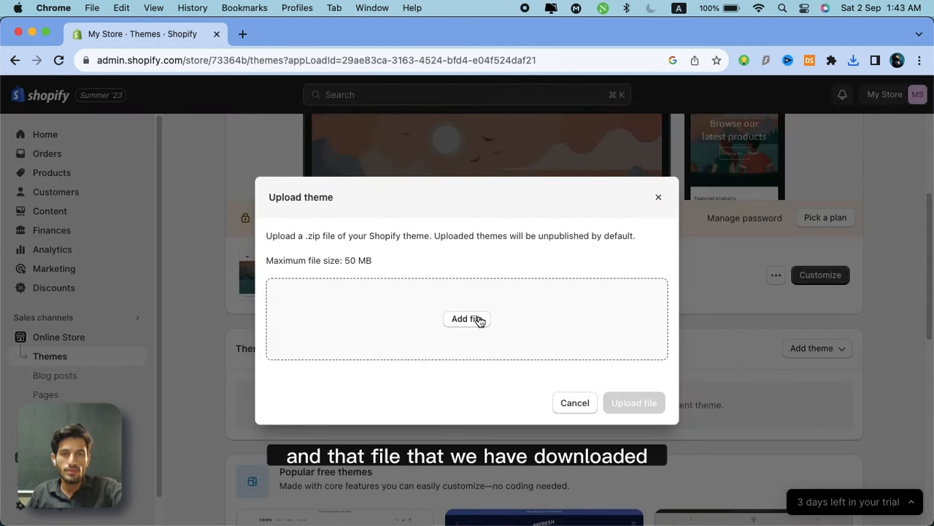
Step: Select theme-export-impulse-v6.0.1.zip (2.02 MB) and upload it to the store's theme library
{"action": "left_click", "coordinate": [467, 319]}
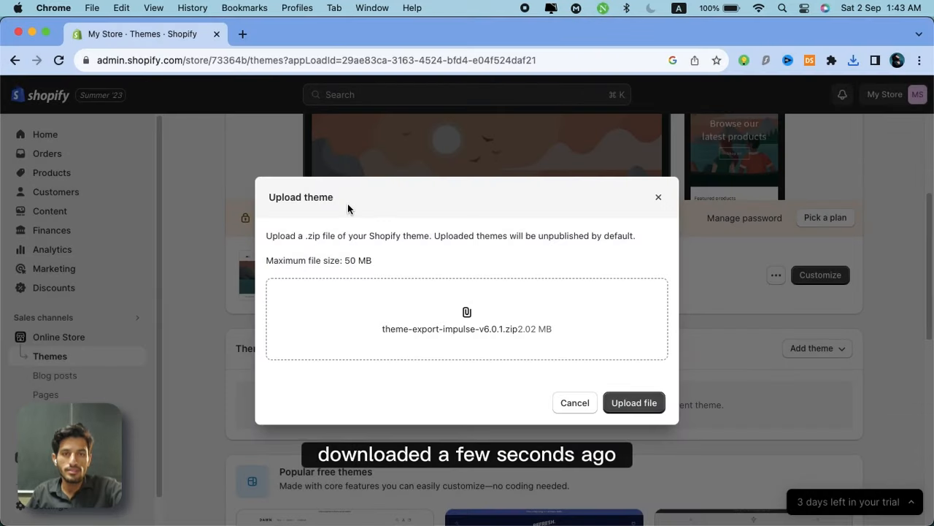
{"action": "left_click", "coordinate": [634, 403]}
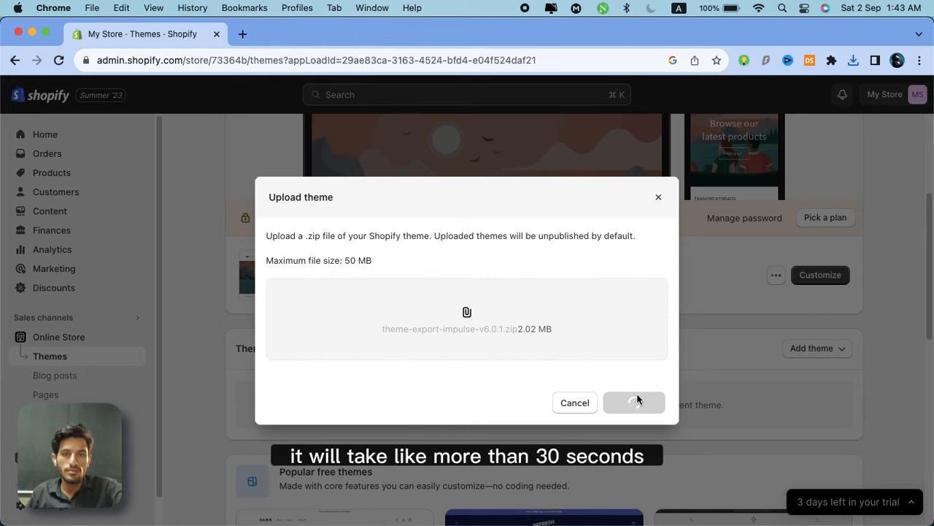
{"action": "left_click", "coordinate": [634, 403]}
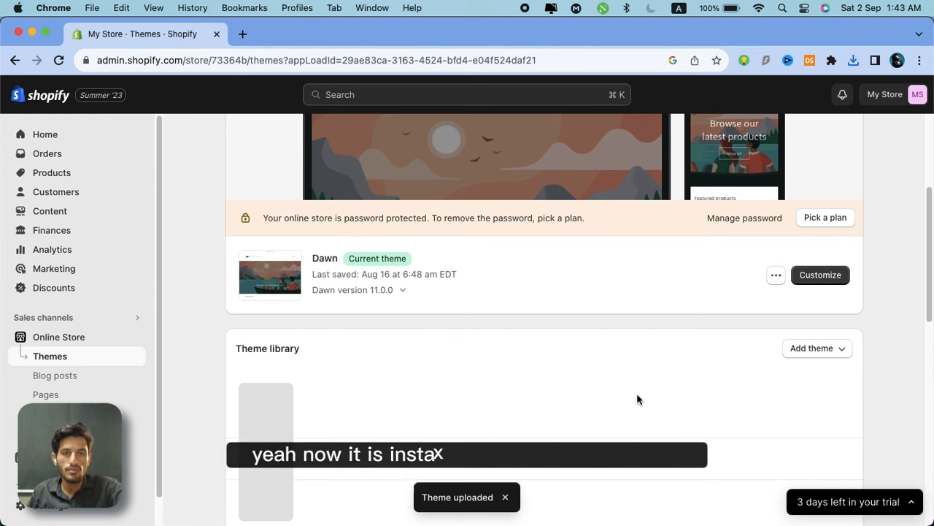
Step: Preview the just-added Theme-export-impulse-v6.0.1 (Impulse 6.0.1) from the theme library
{"action": "scroll", "scroll_direction": "down", "scroll_amount": 3}
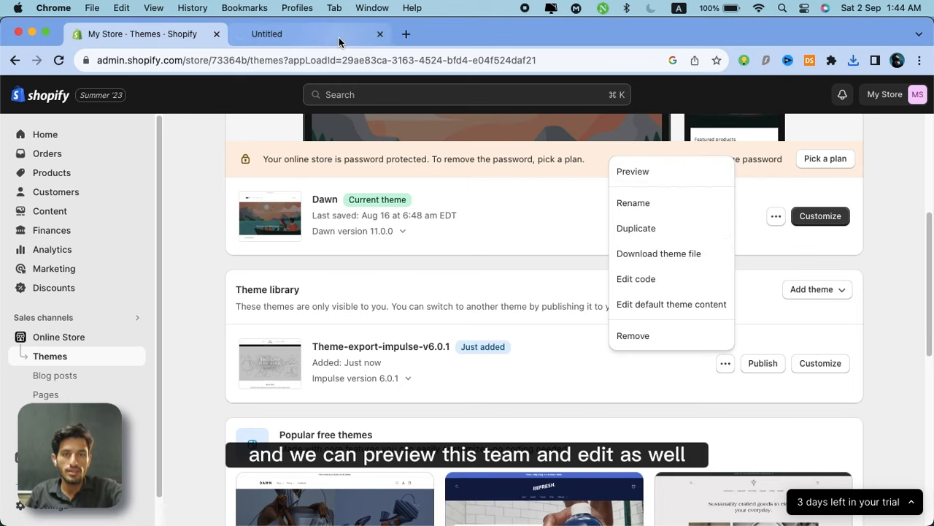
{"action": "left_click", "coordinate": [632, 171]}
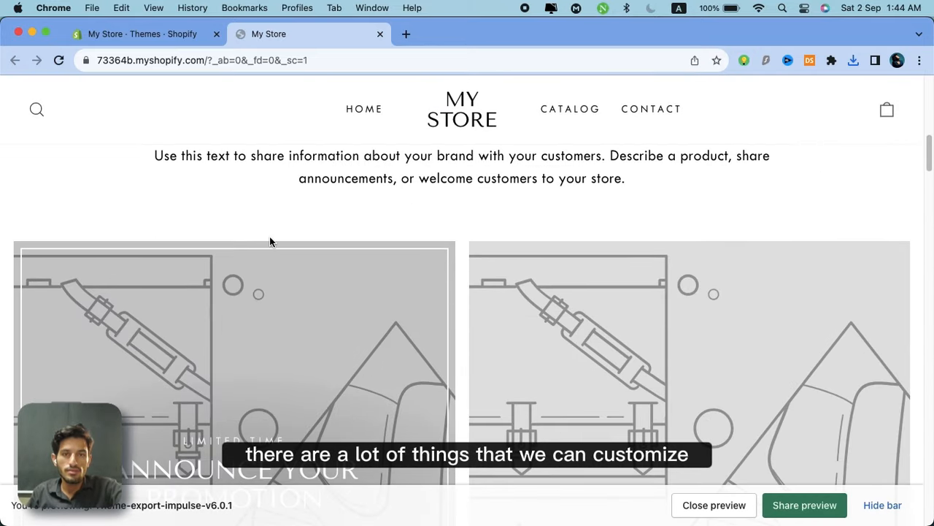
Step: Browse the Impulse storefront home page down to the footer and back, then close the preview
{"action": "scroll", "scroll_direction": "down", "scroll_amount": 3}
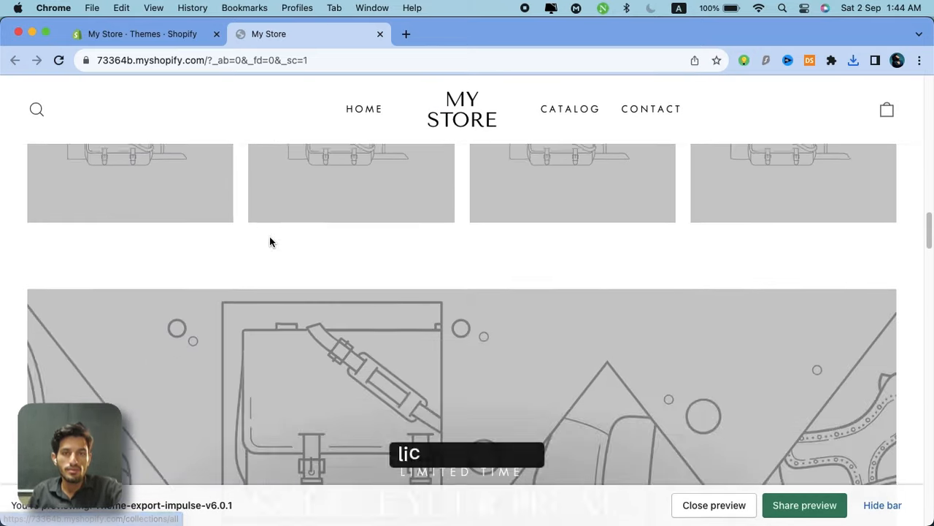
{"action": "scroll", "scroll_direction": "down", "scroll_amount": 3}
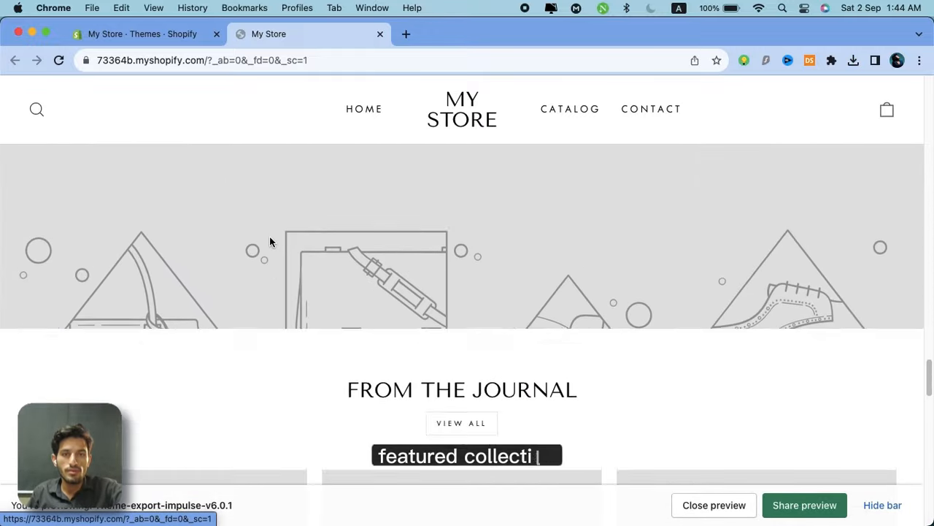
{"action": "scroll", "scroll_direction": "down", "scroll_amount": 3}
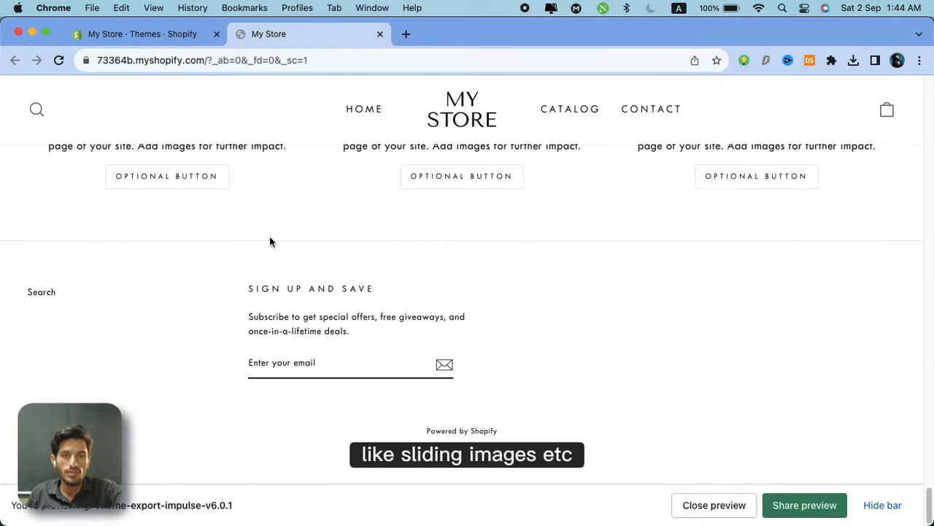
{"action": "scroll", "scroll_direction": "up", "scroll_amount": 3}
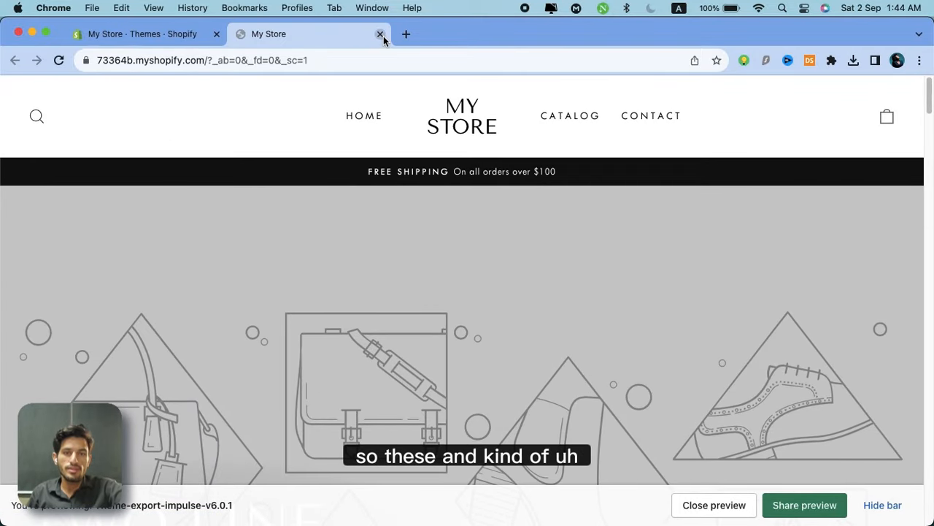
{"action": "left_click", "coordinate": [380, 35]}
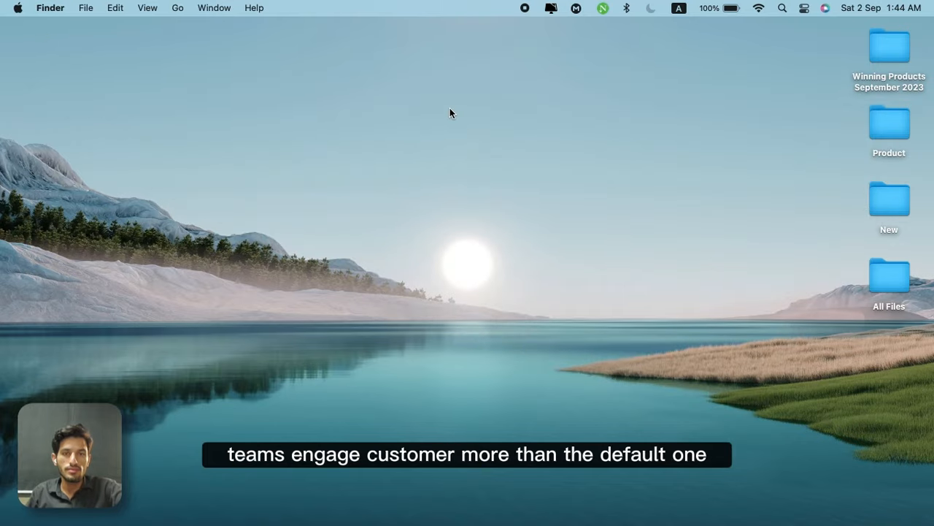
{"action": "mouse_move", "coordinate": [426, 140]}
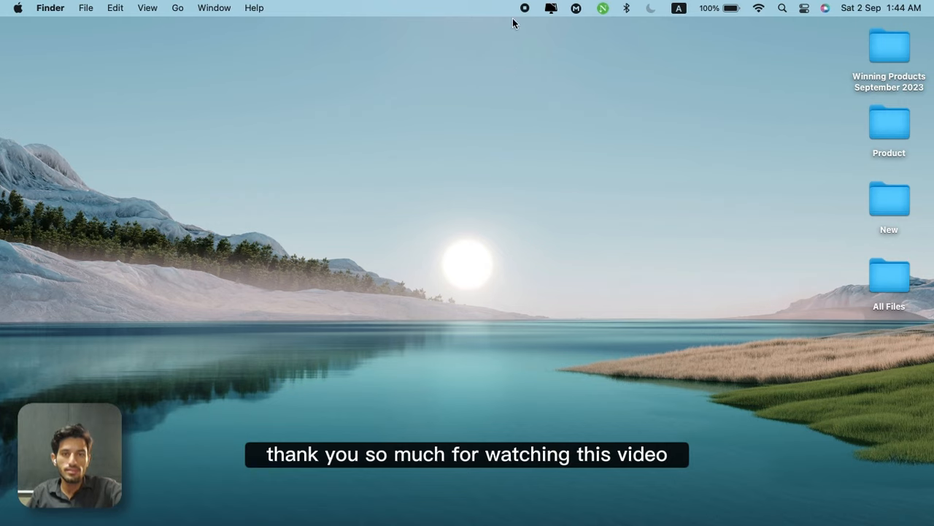
{"action": "mouse_move", "coordinate": [435, 82]}
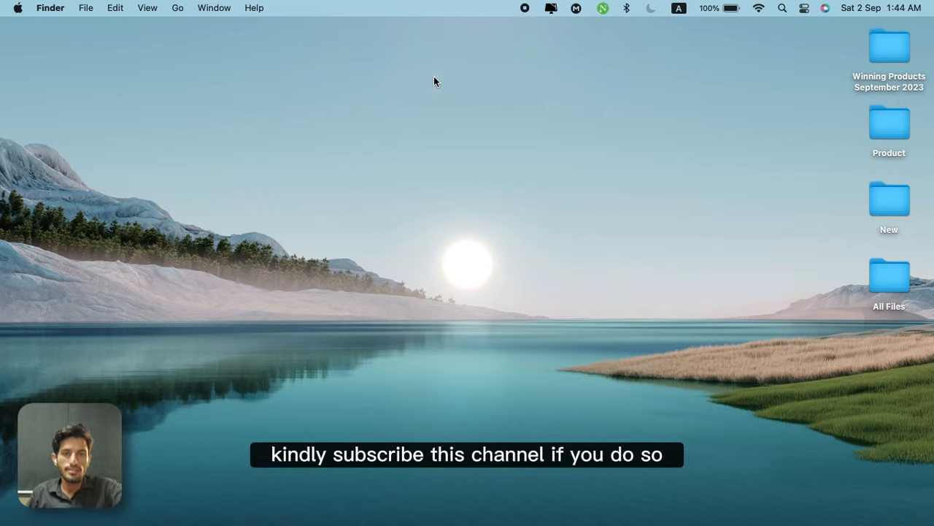
{"action": "mouse_move", "coordinate": [523, 39]}
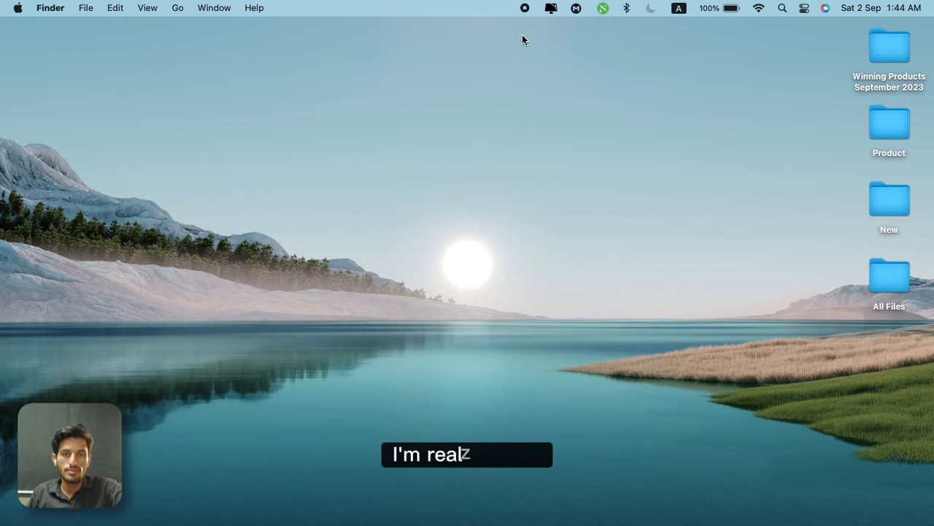